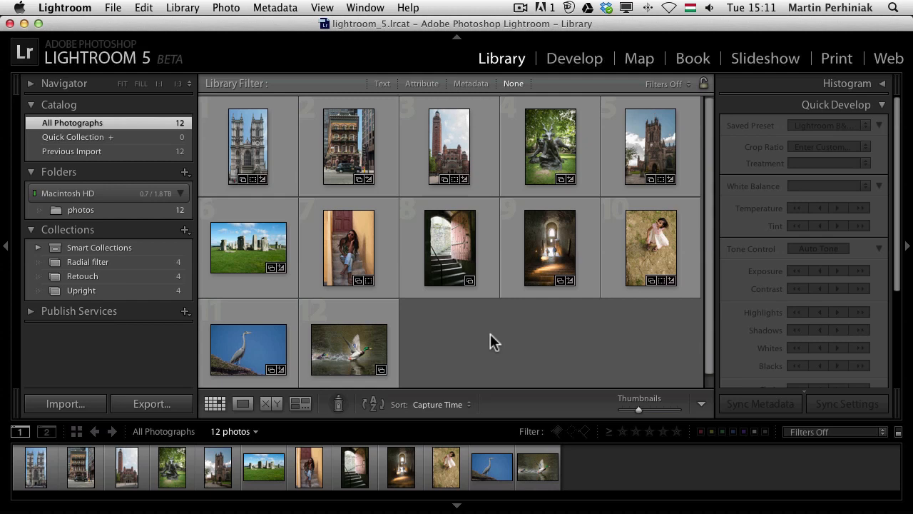
mouse_move(478, 340)
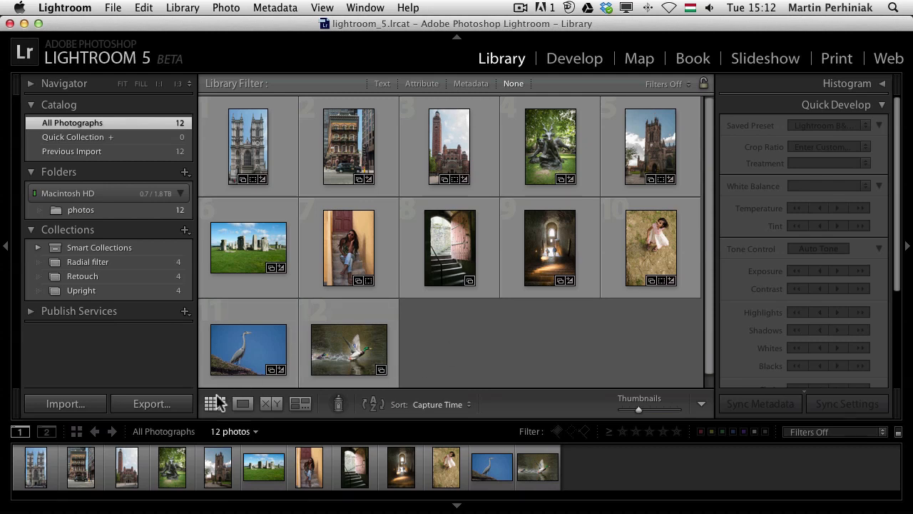
Import the 12 photos from the PERHINIAK drive with Build Smart Previews enabled.
click(65, 402)
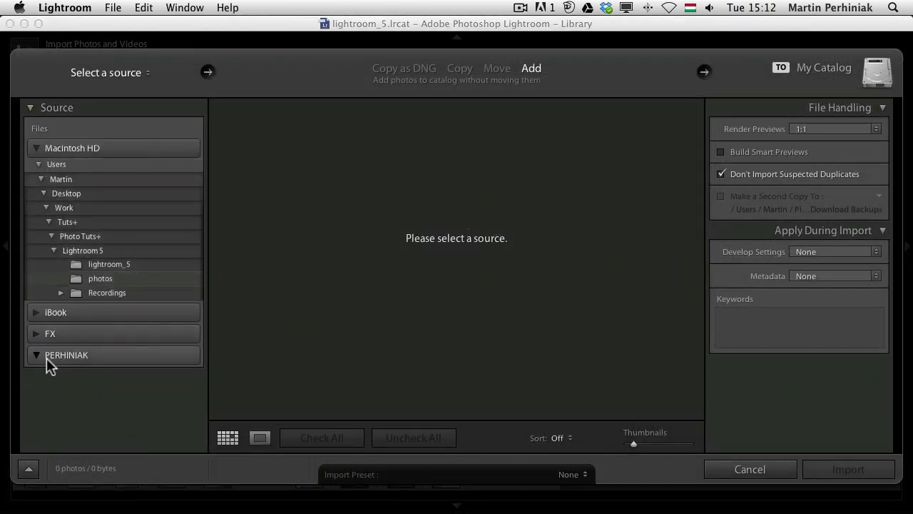
click(65, 354)
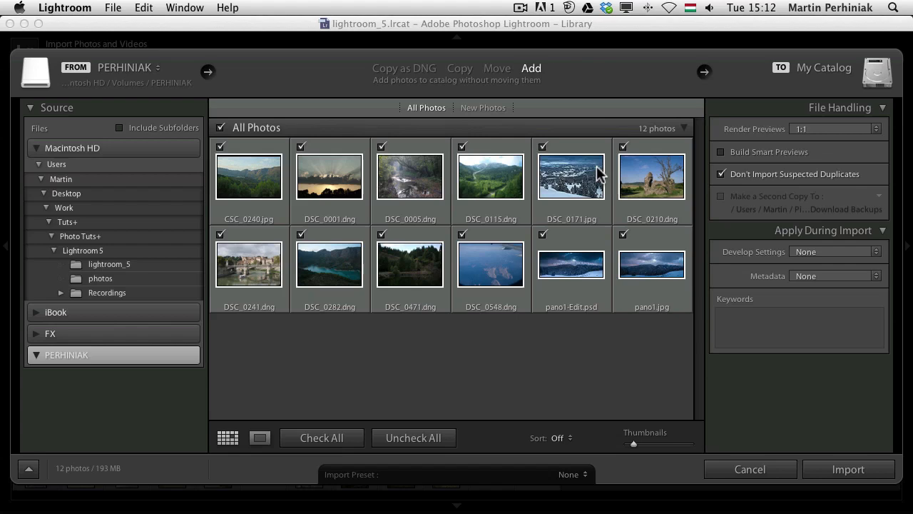
mouse_move(625, 248)
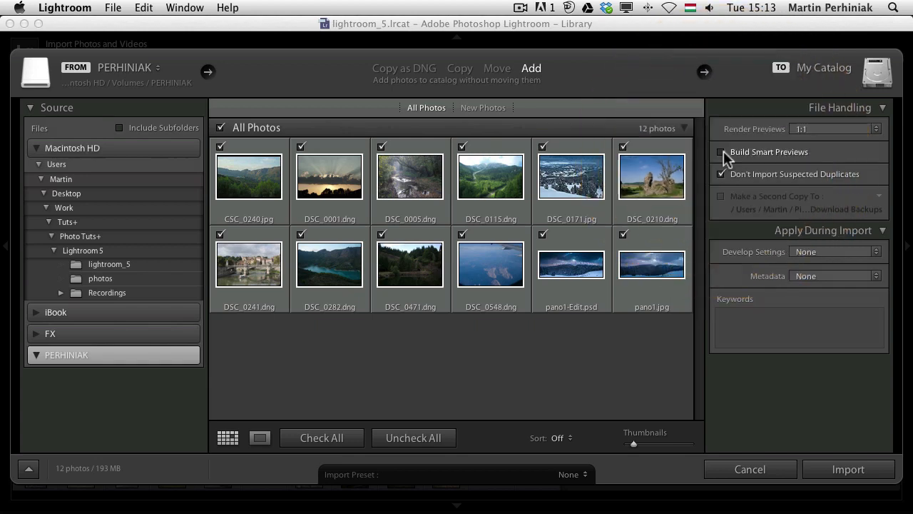
click(722, 151)
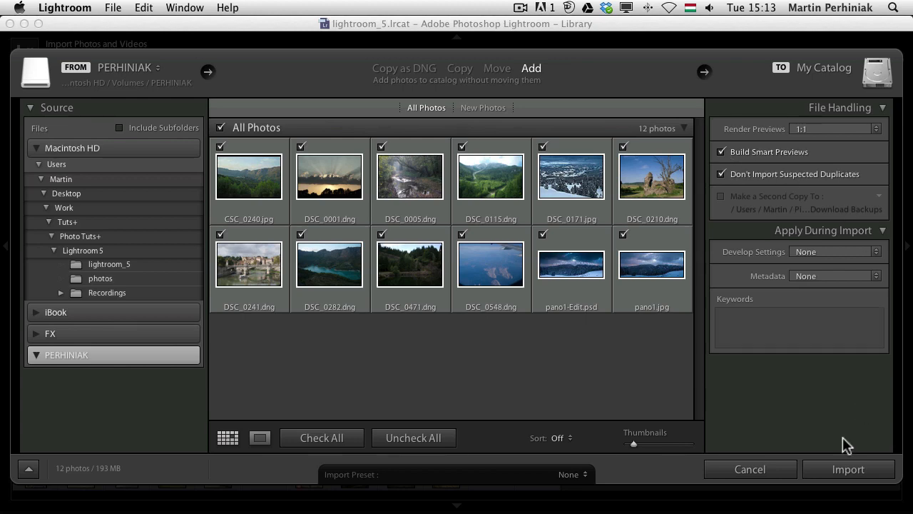
mouse_move(528, 51)
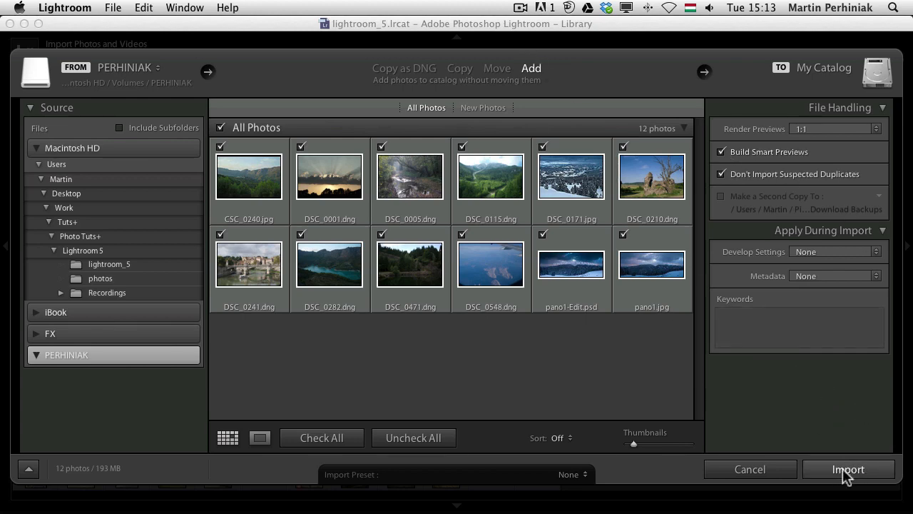
click(848, 468)
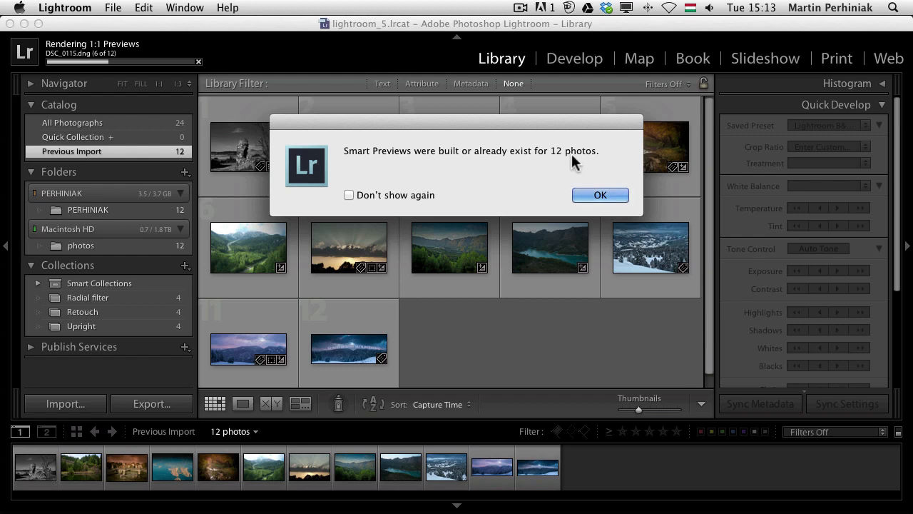
Dismiss the smart preview confirmation for the 12 imported photos.
click(599, 194)
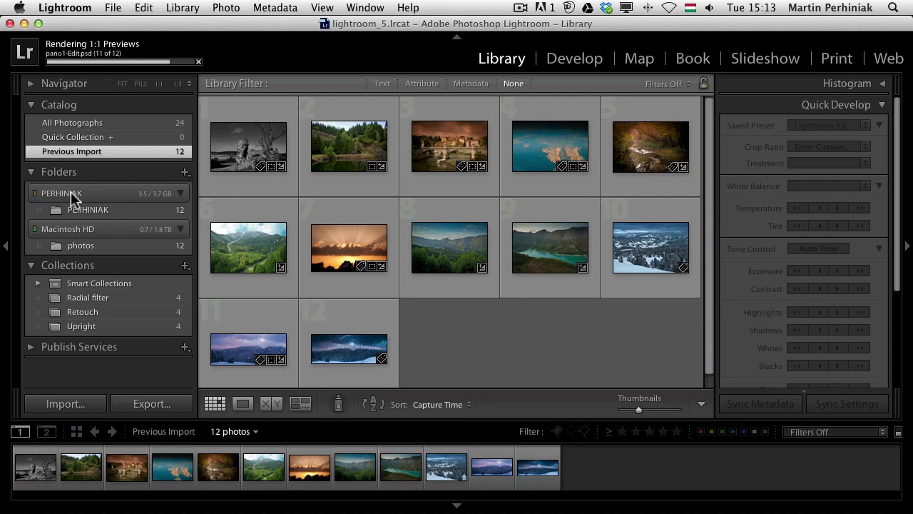
mouse_move(71, 198)
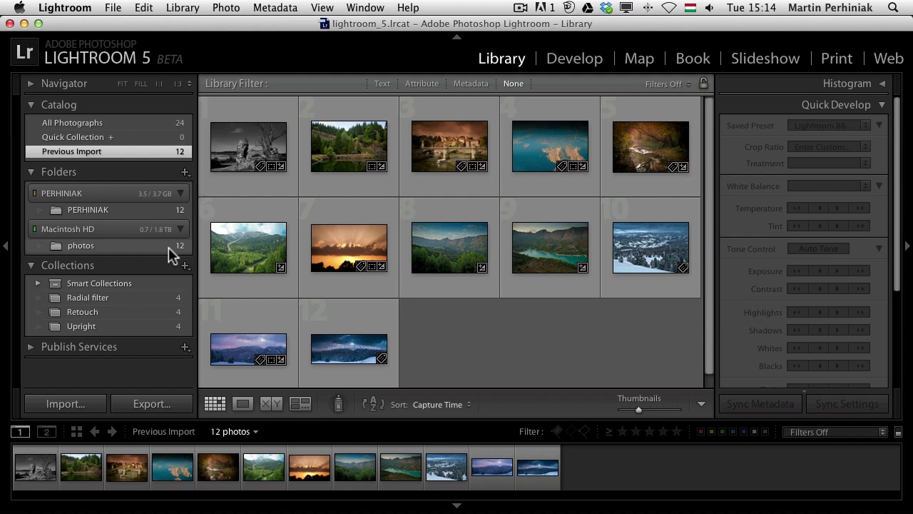
mouse_move(168, 129)
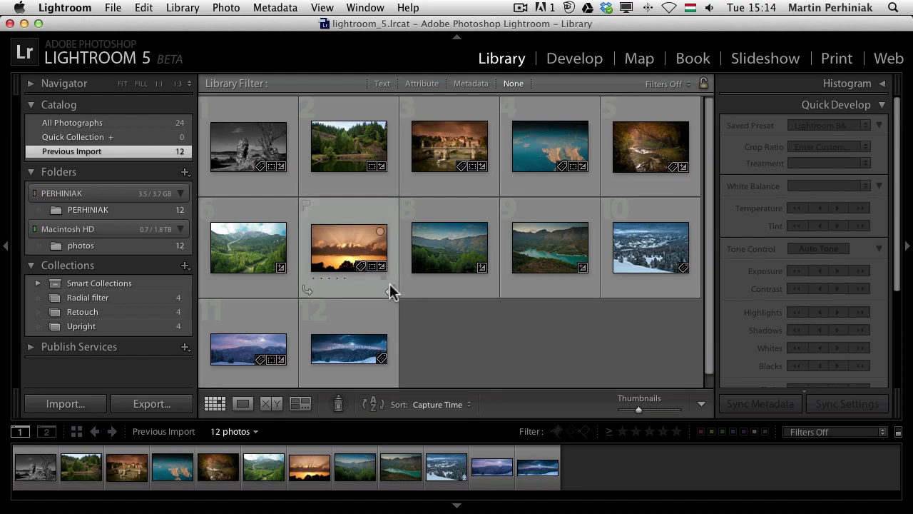
Show extra status badges on the grid thumbnails and select the sunset photo DSC_0001.dng.
key(cmd+tab)
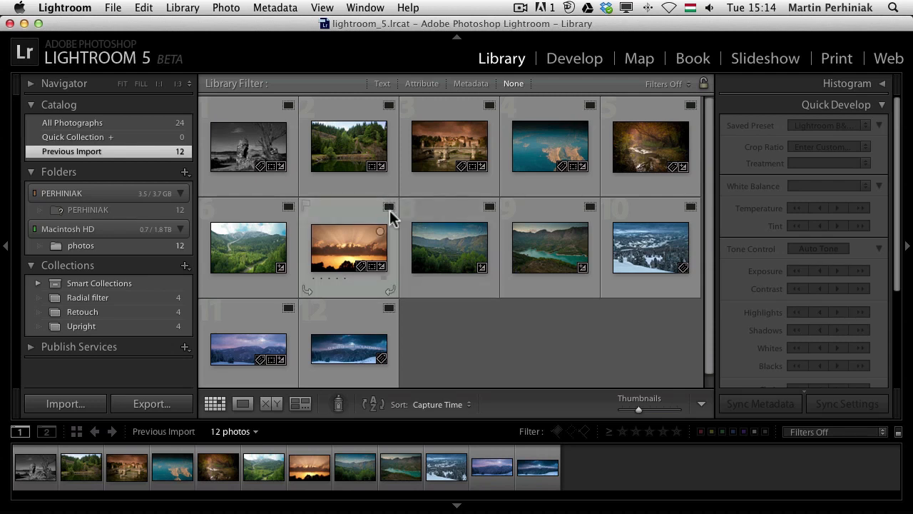
mouse_move(389, 207)
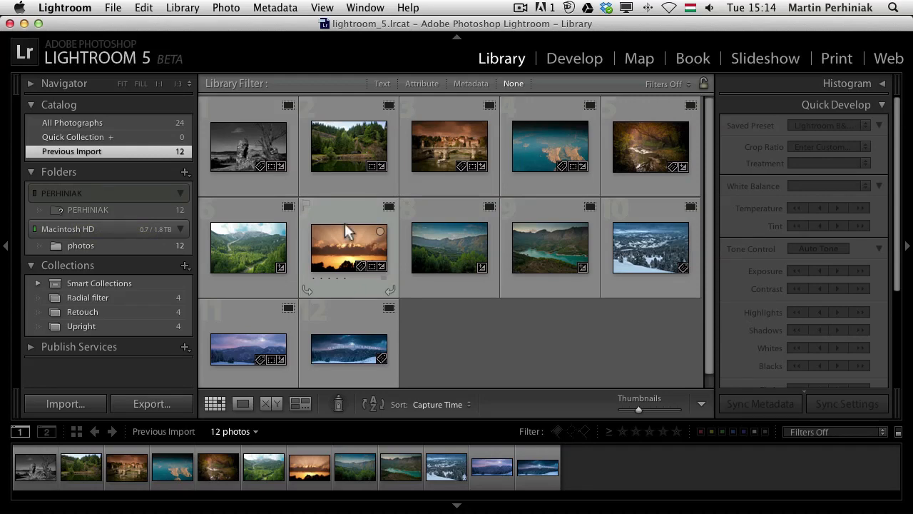
click(348, 249)
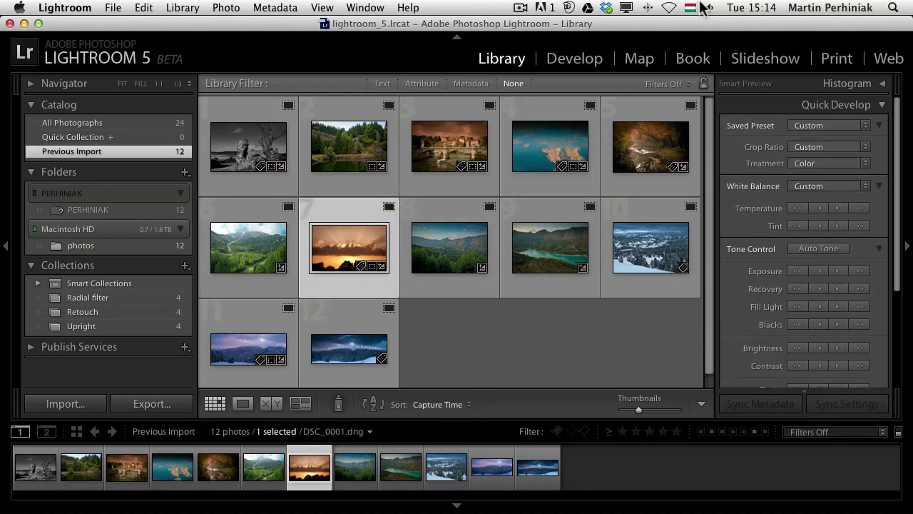
Cool the sunset photo's white balance to about 5943 Temp in Develop.
click(574, 58)
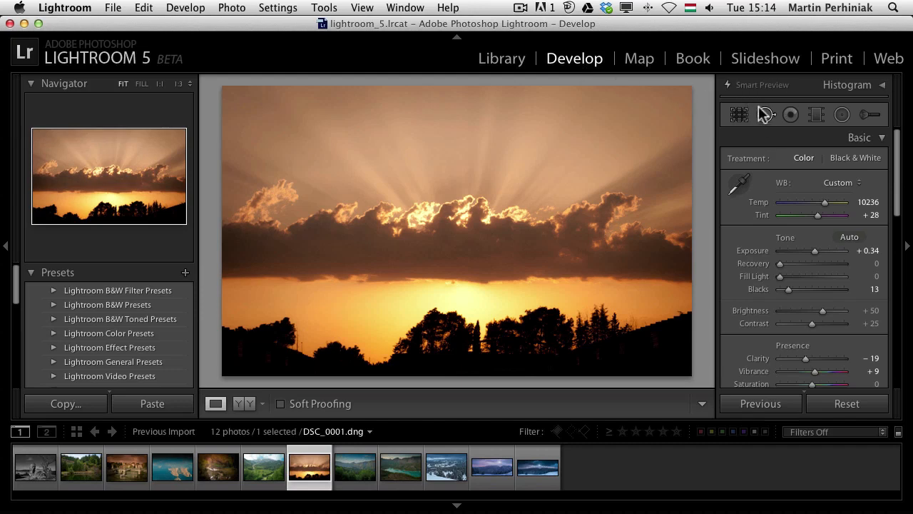
mouse_move(773, 97)
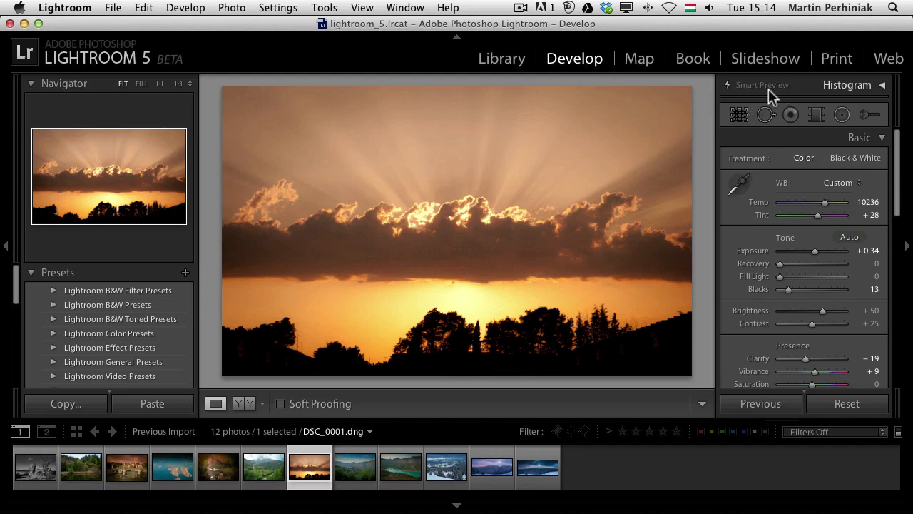
drag(821, 202, 805, 203)
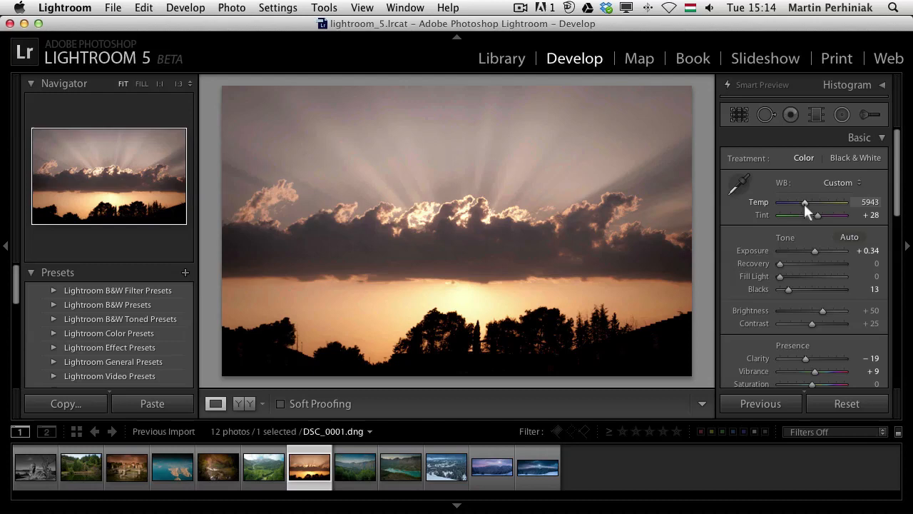
drag(805, 202, 809, 202)
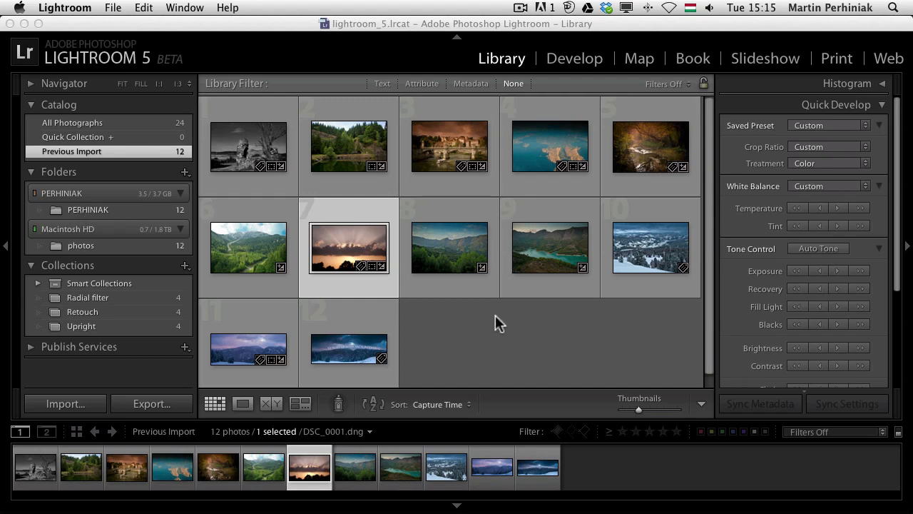
mouse_move(357, 254)
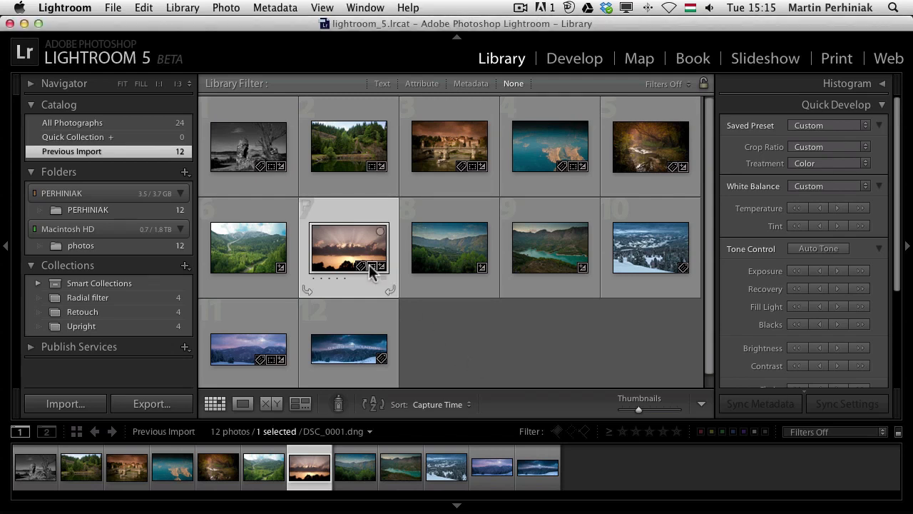
Show the cooled sunset photo enlarged in Library Loupe view.
double_click(348, 248)
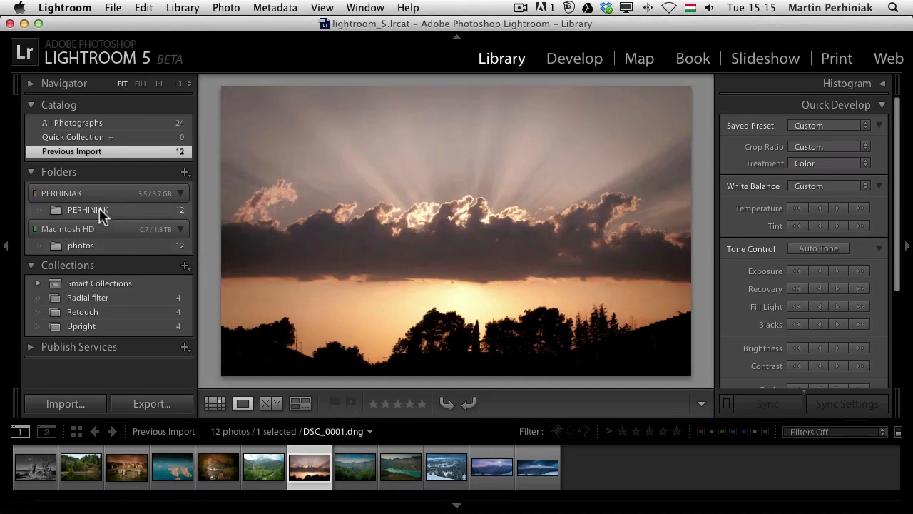
mouse_move(89, 208)
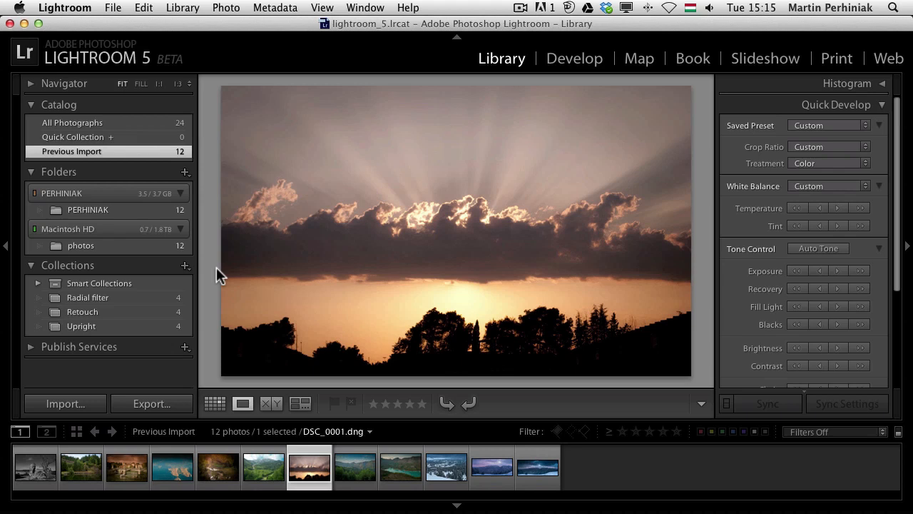
mouse_move(217, 274)
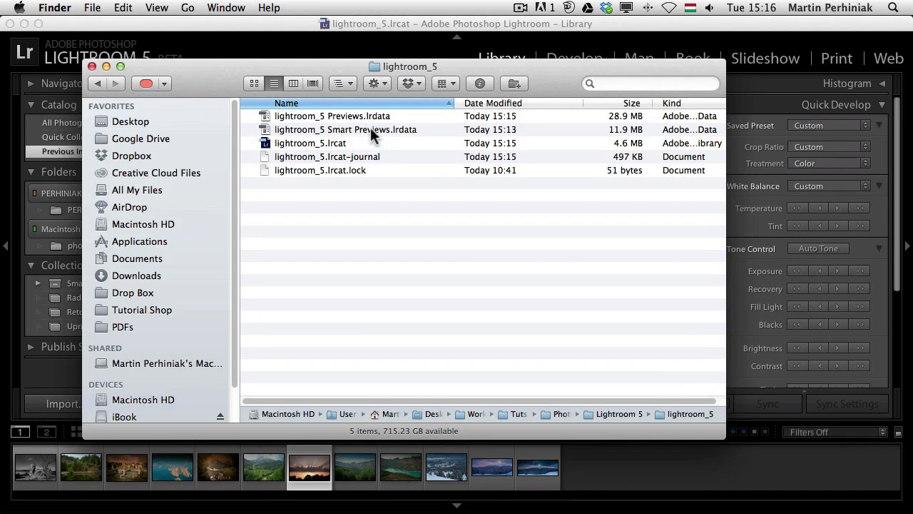
Select the Smart Previews.lrdata file in the lightroom_5 catalog folder in Finder.
click(346, 128)
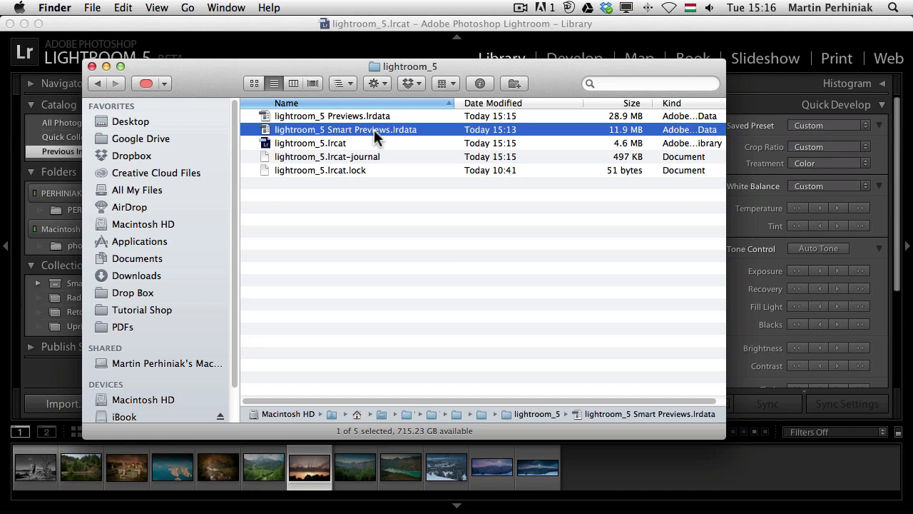
mouse_move(408, 211)
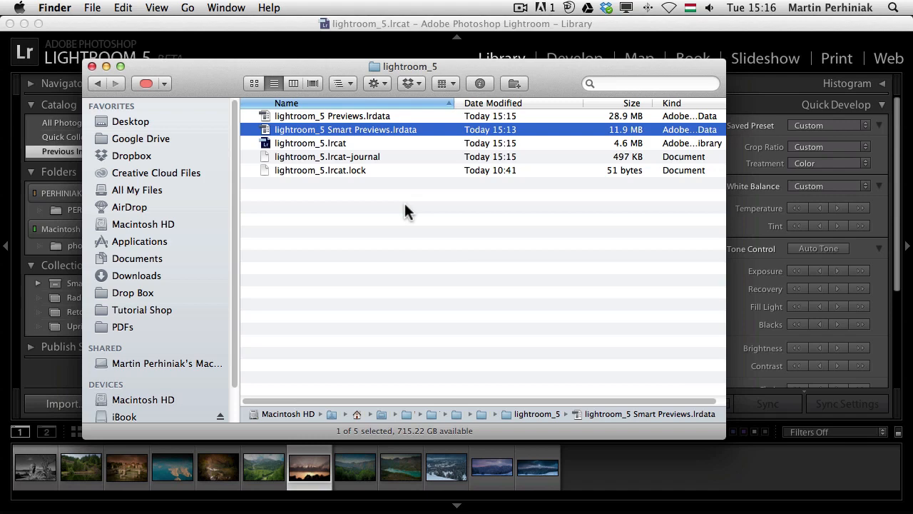
mouse_move(386, 146)
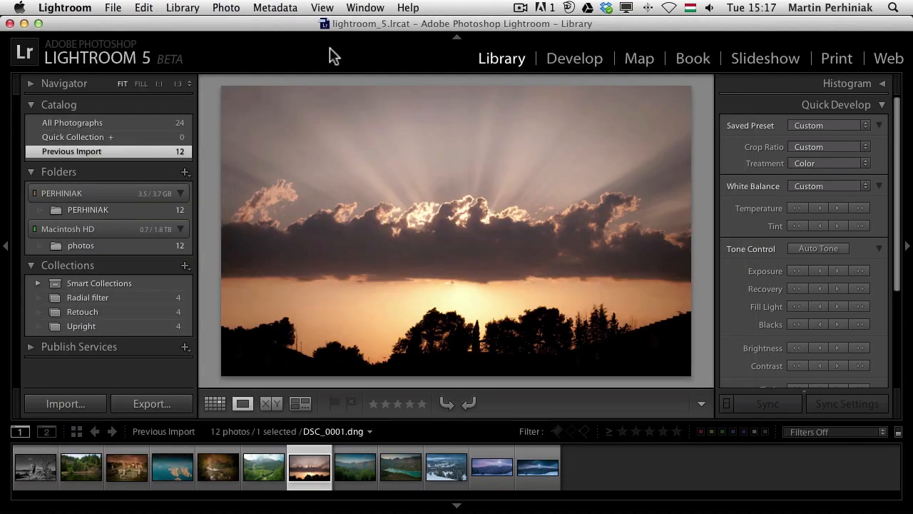
mouse_move(517, 421)
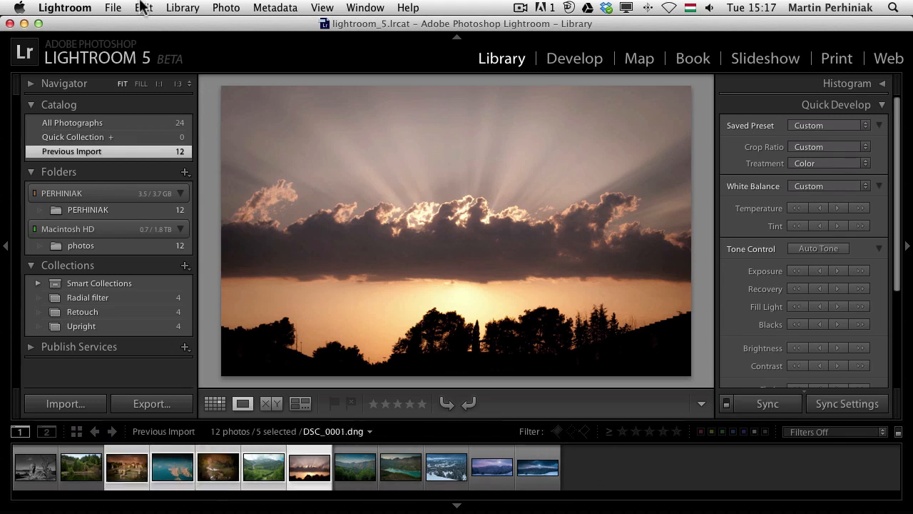
Discard the smart previews for the five selected photos via Library > Previews.
click(182, 9)
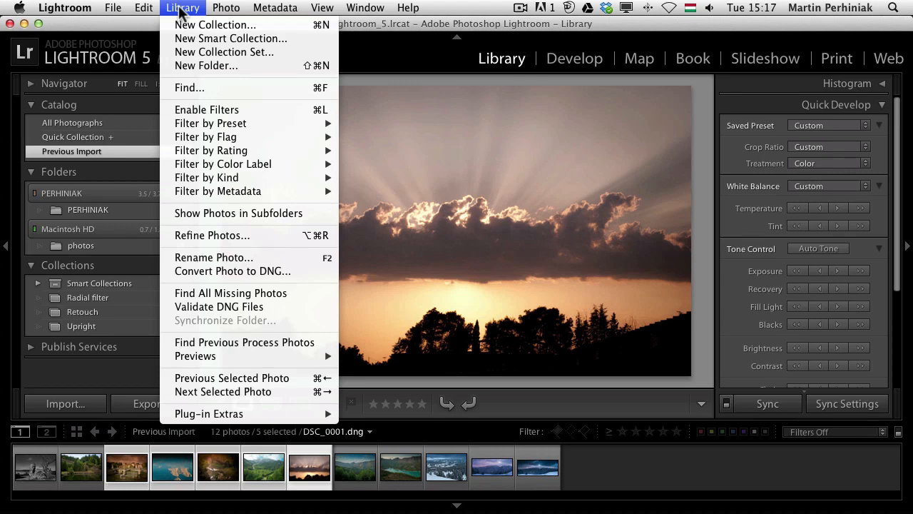
mouse_move(220, 306)
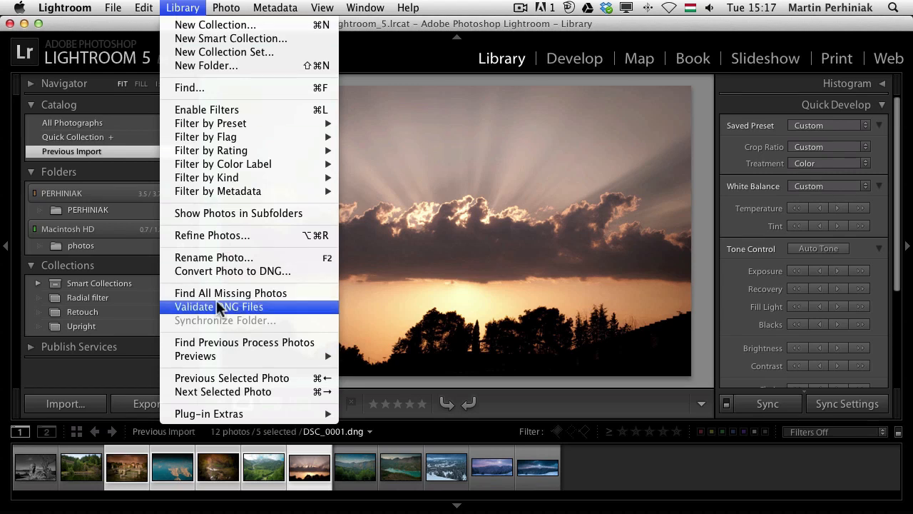
mouse_move(194, 357)
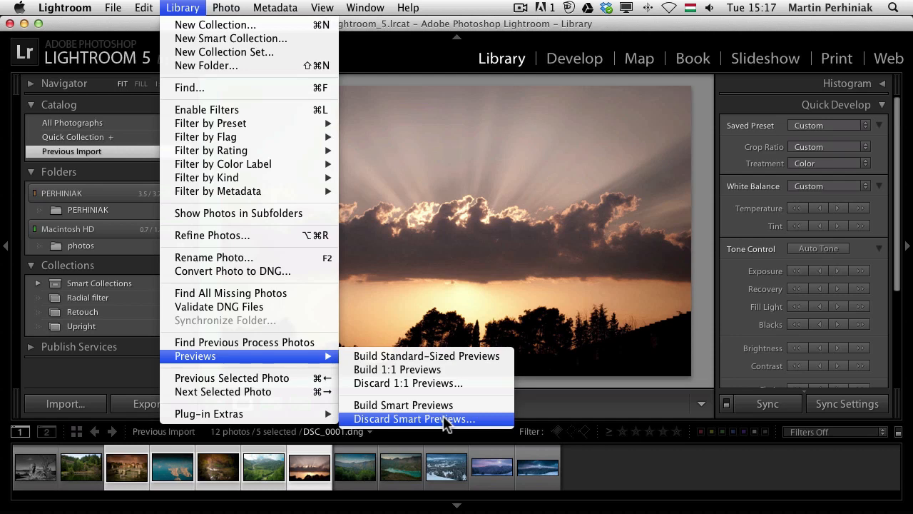
click(411, 420)
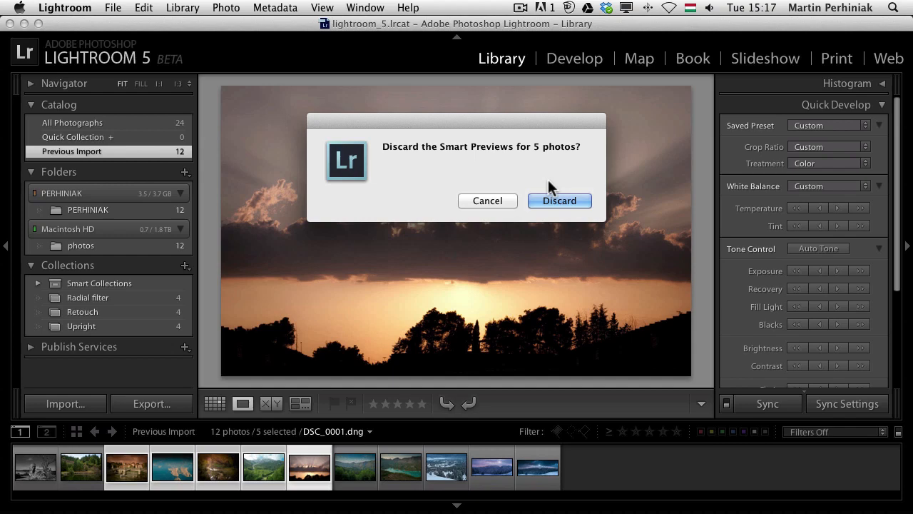
click(559, 200)
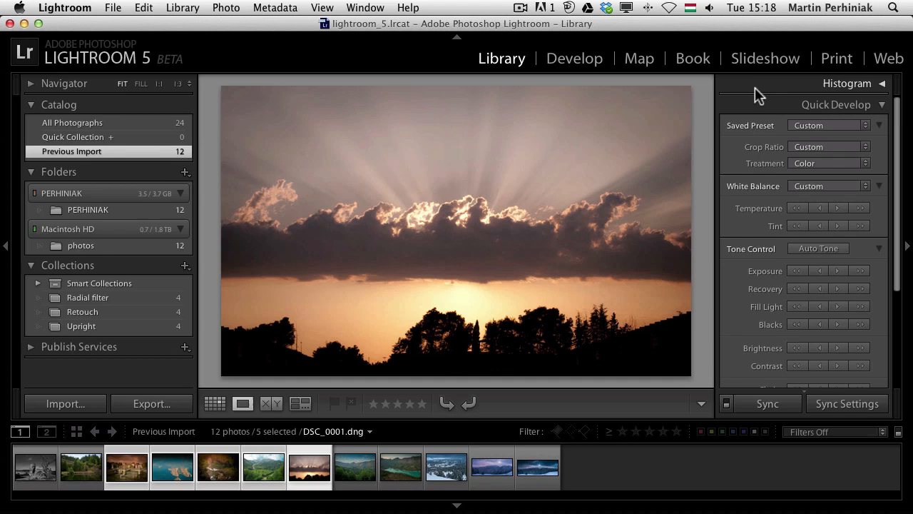
mouse_move(702, 157)
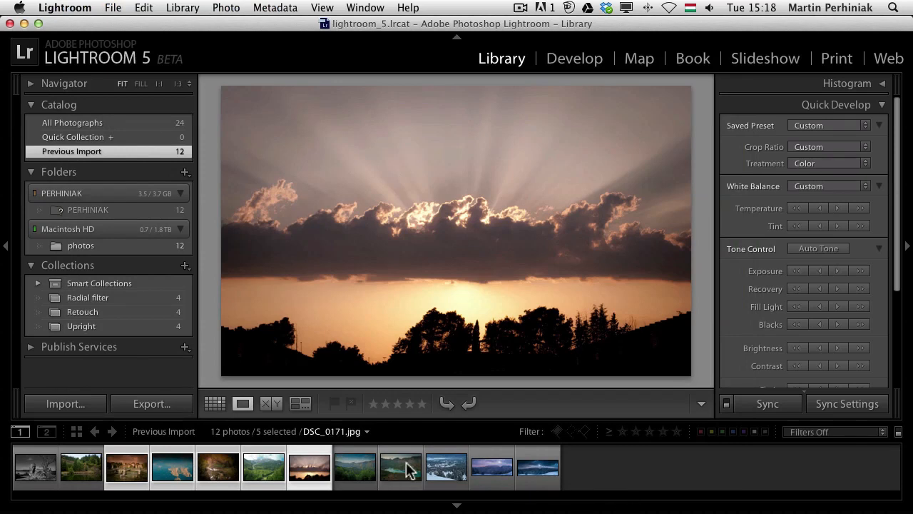
Compare DSC_0282 with a smart preview against DSC_0001 showing Photo Missing in Develop.
click(214, 402)
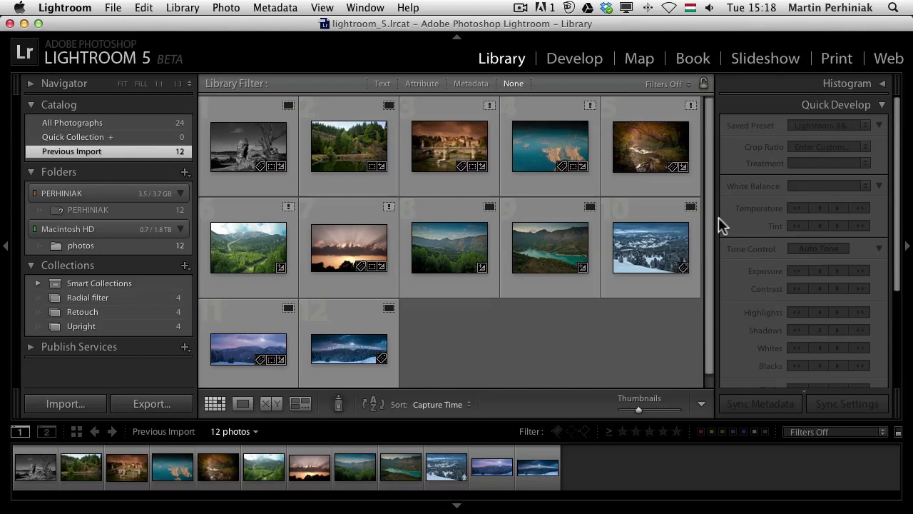
click(348, 337)
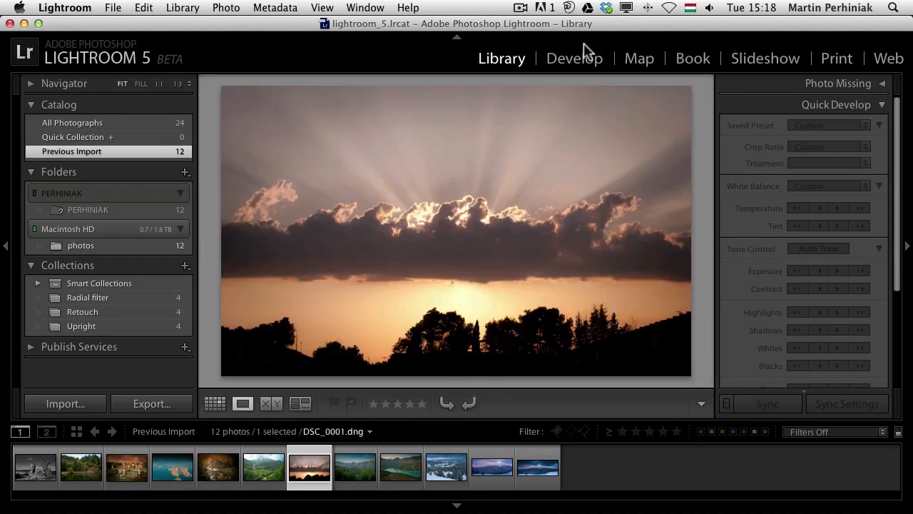
click(573, 57)
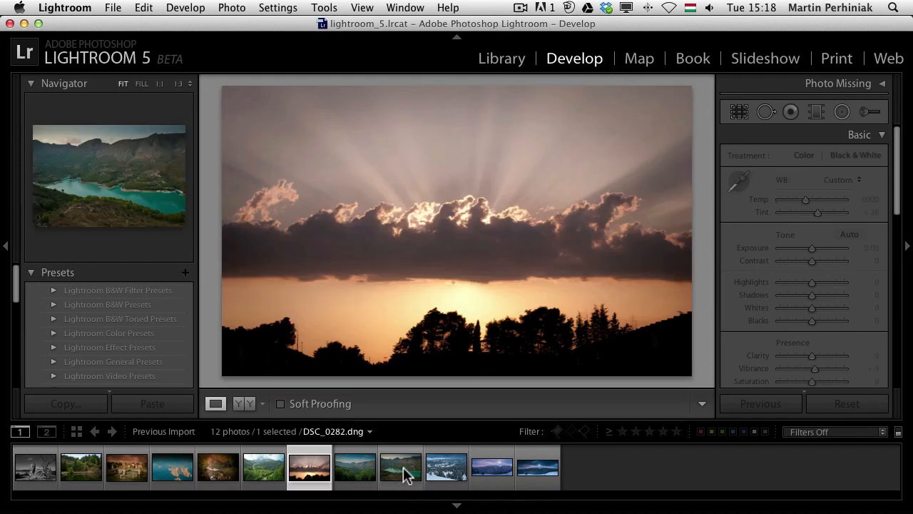
click(399, 468)
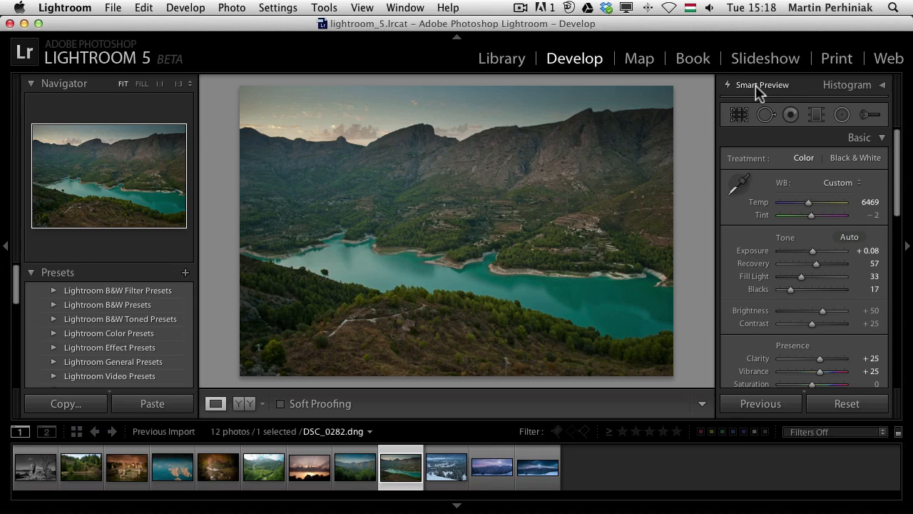
mouse_move(506, 123)
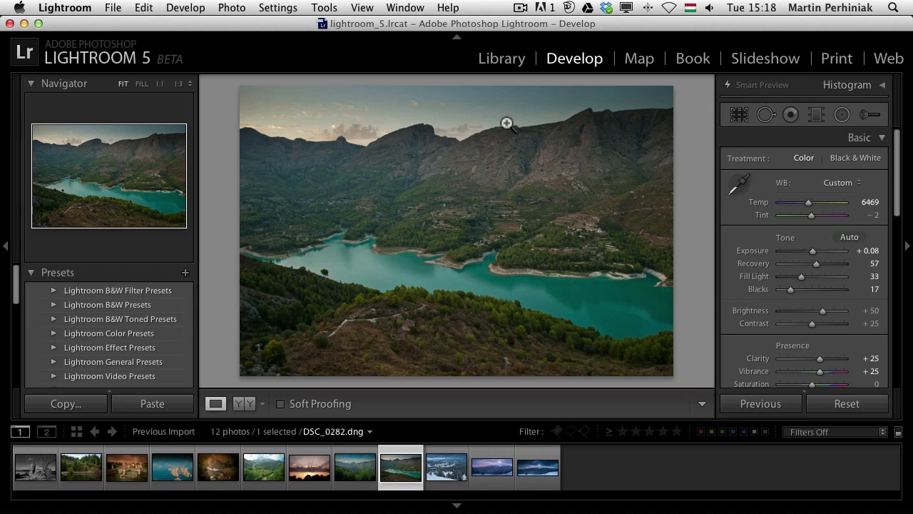
click(308, 468)
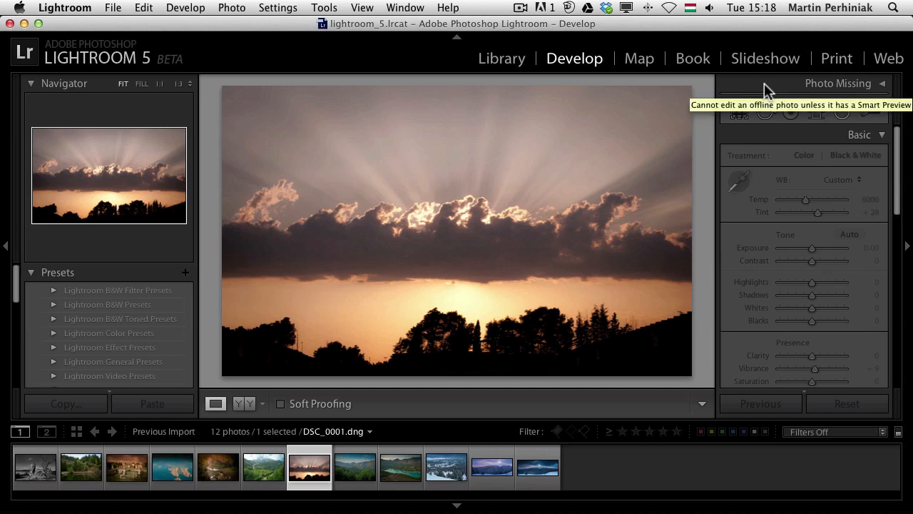
mouse_move(848, 90)
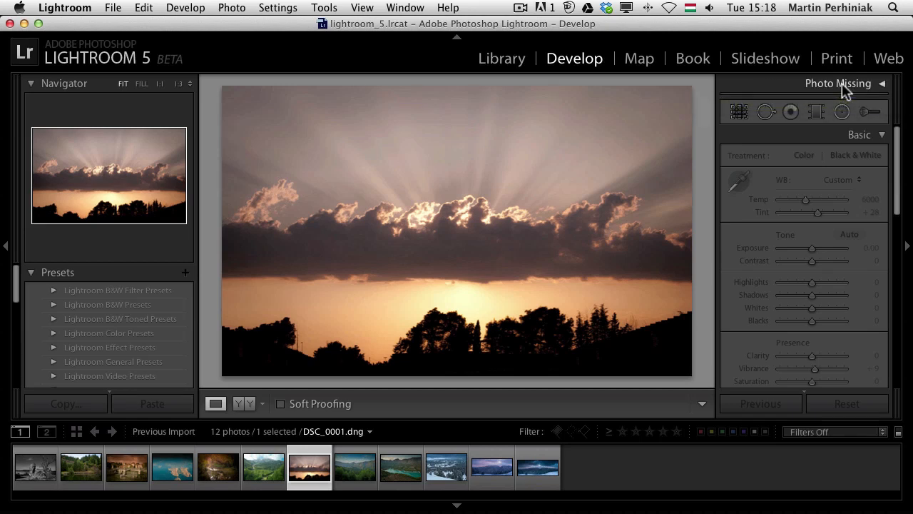
mouse_move(706, 145)
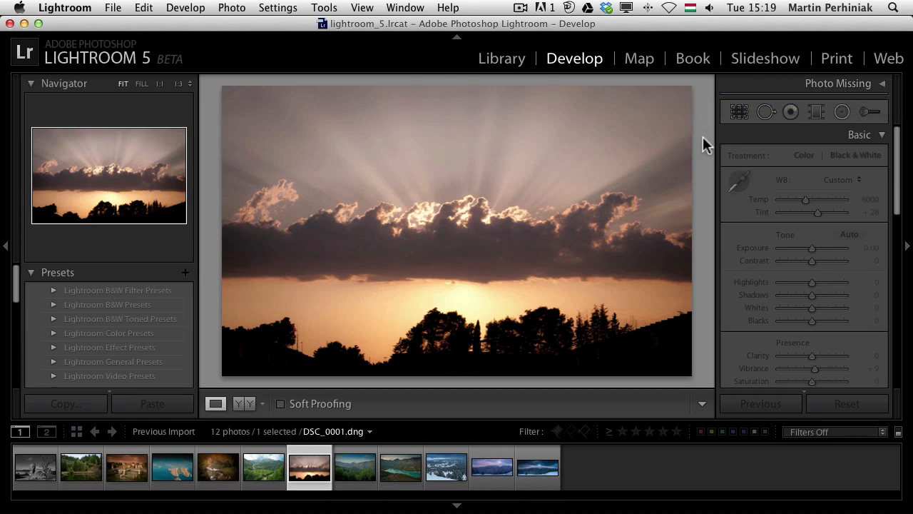
Remove all twelve imported photos from the catalog in Library grid.
click(501, 57)
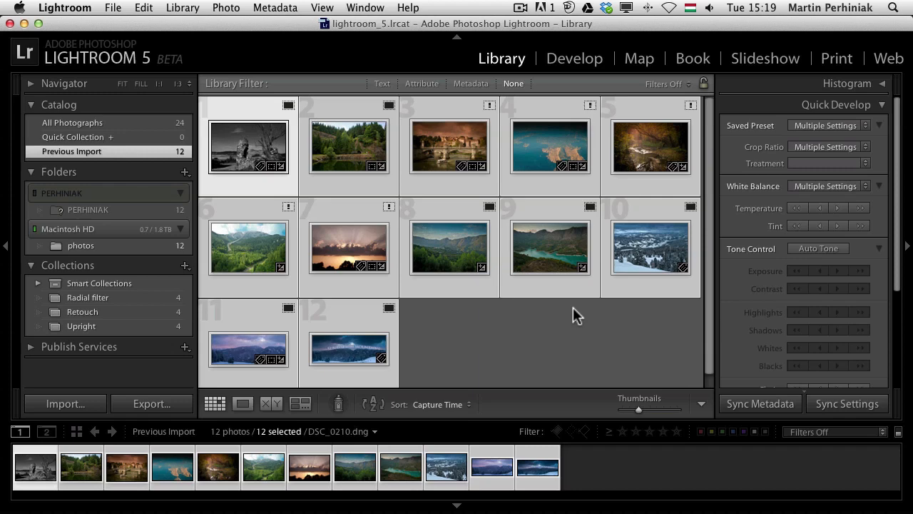
key(Delete)
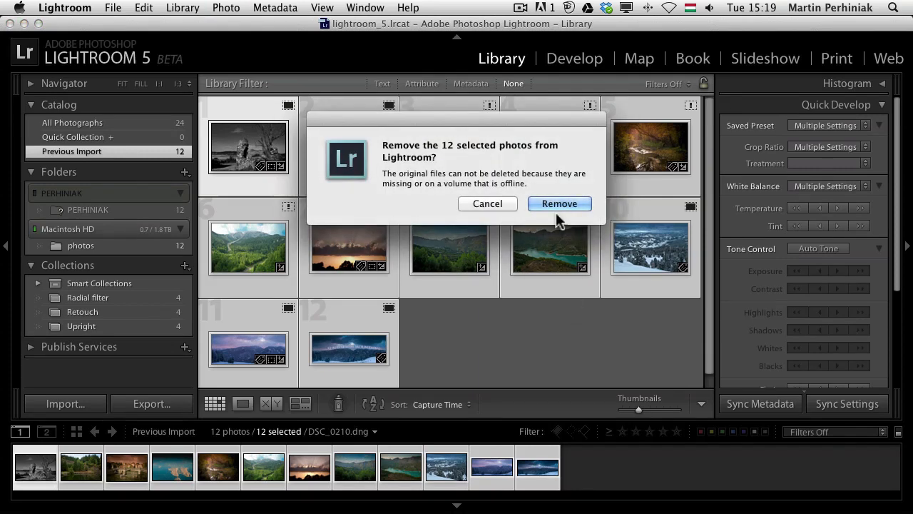
click(559, 202)
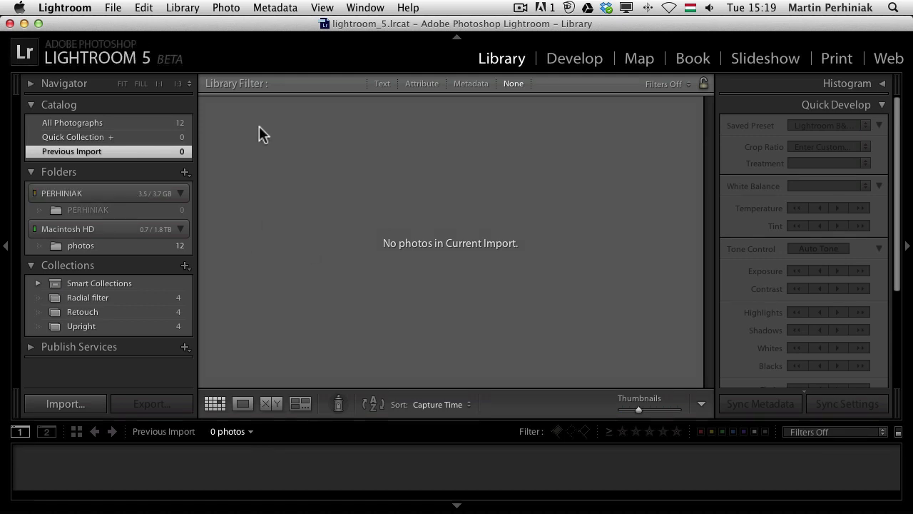
mouse_move(227, 114)
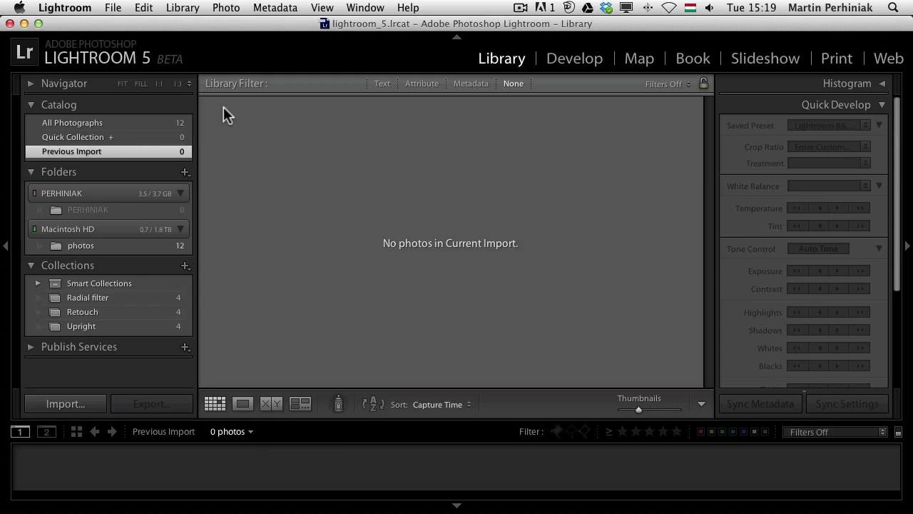
mouse_move(162, 325)
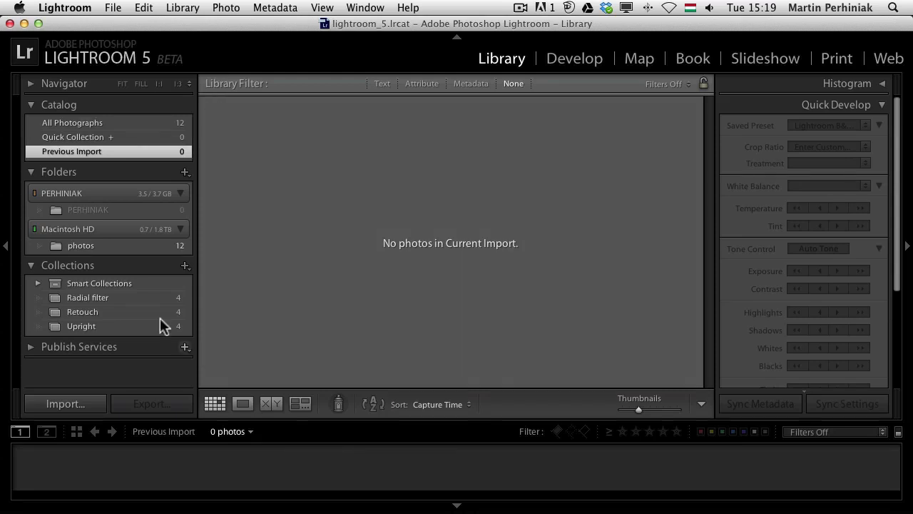
click(80, 245)
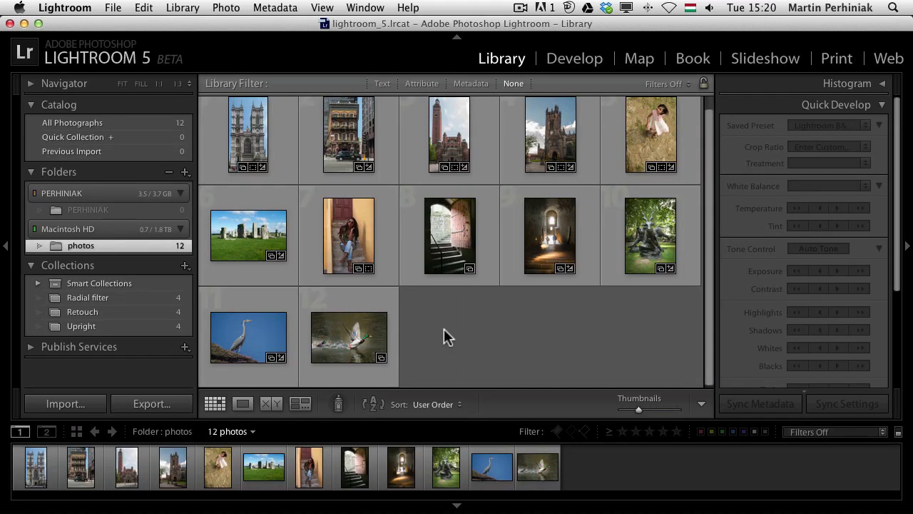
double_click(349, 337)
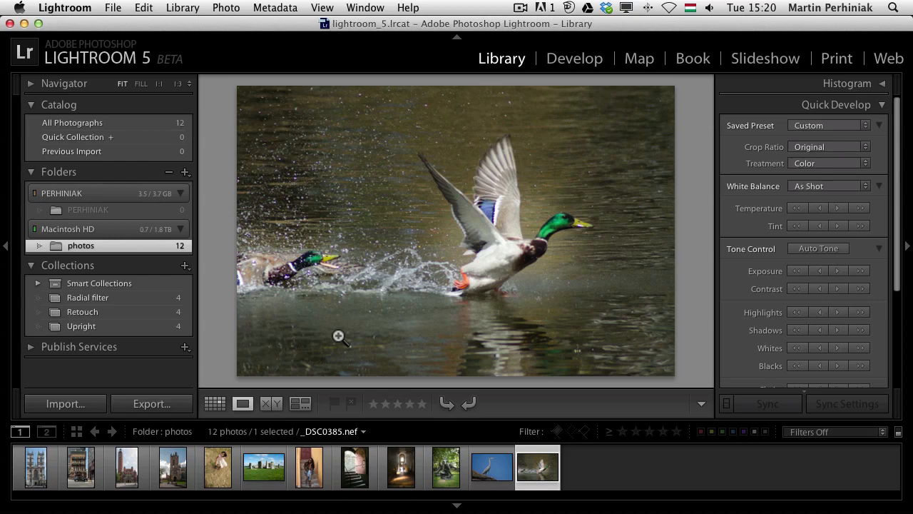
click(63, 9)
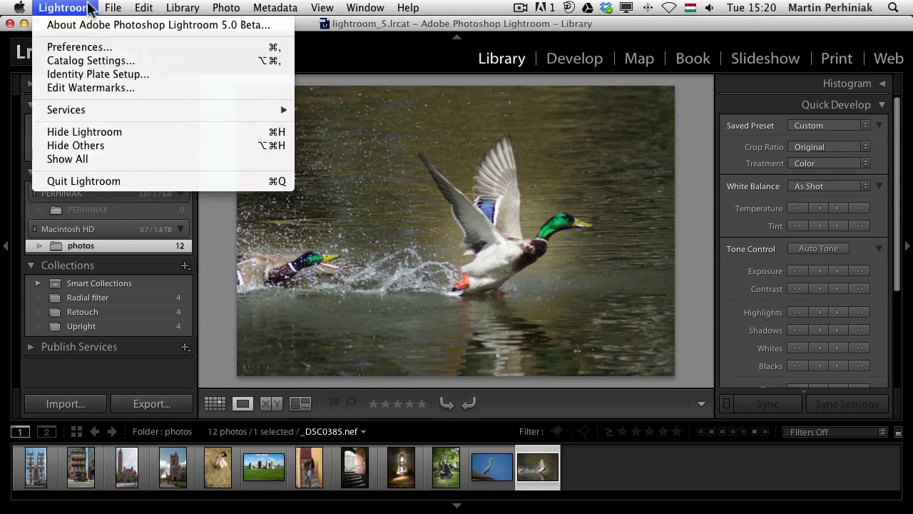
click(157, 24)
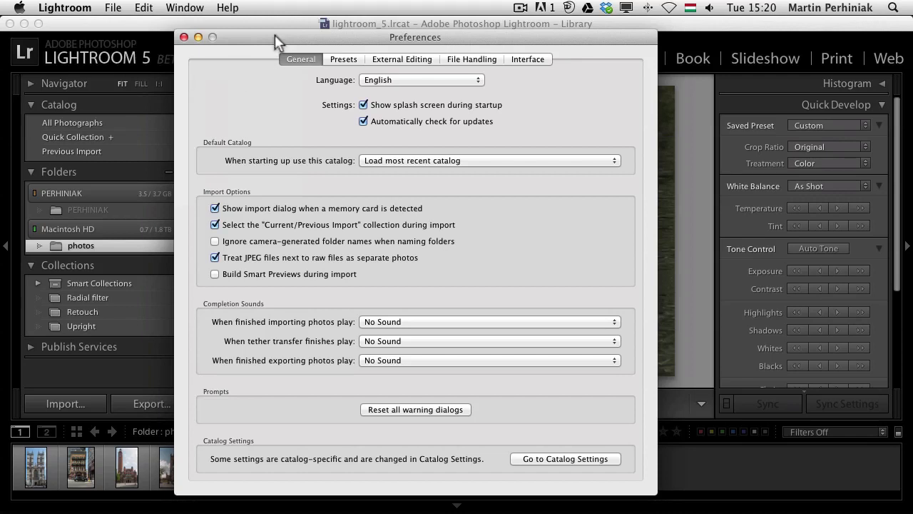
drag(278, 37, 425, 27)
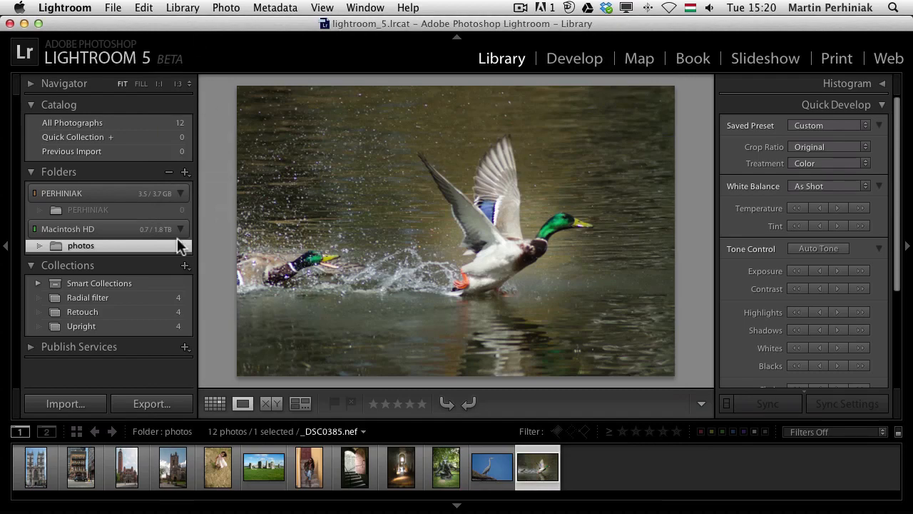
Re-import the 12 PERHINIAK photos with smart previews built, bringing the catalog to 24 photos.
click(65, 403)
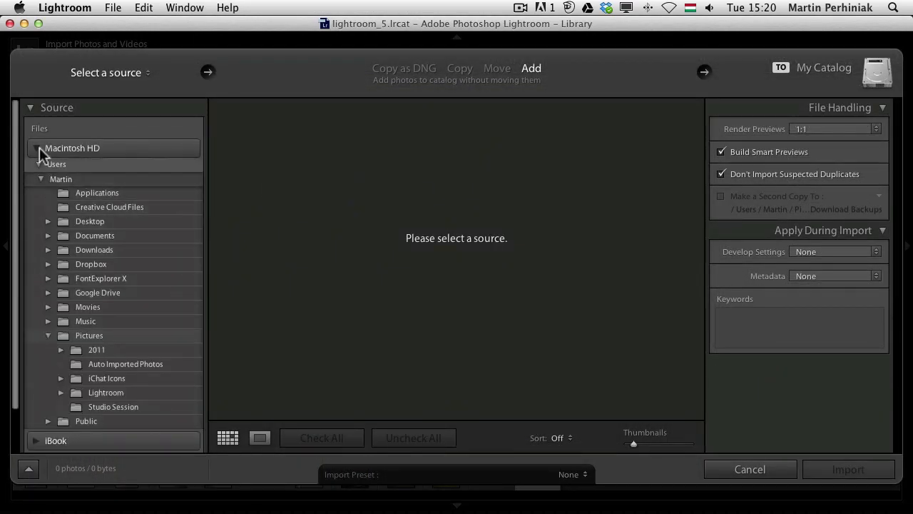
click(36, 147)
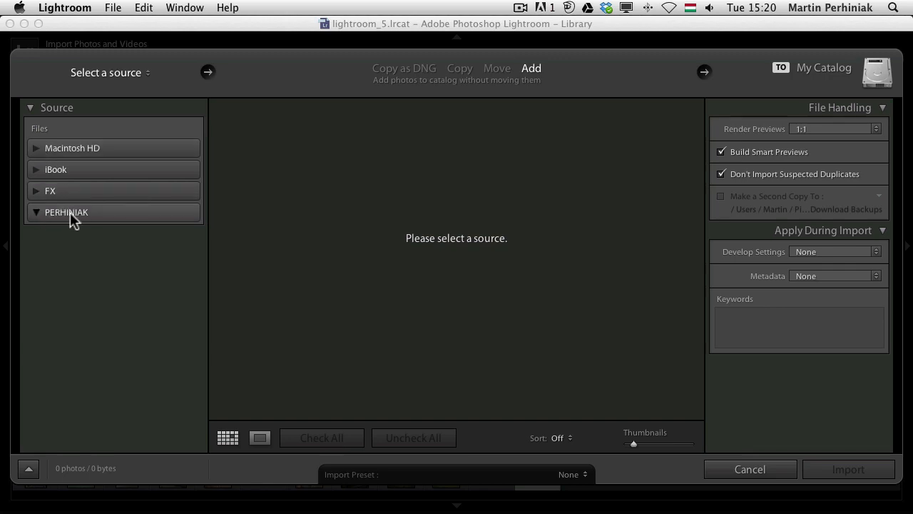
click(65, 211)
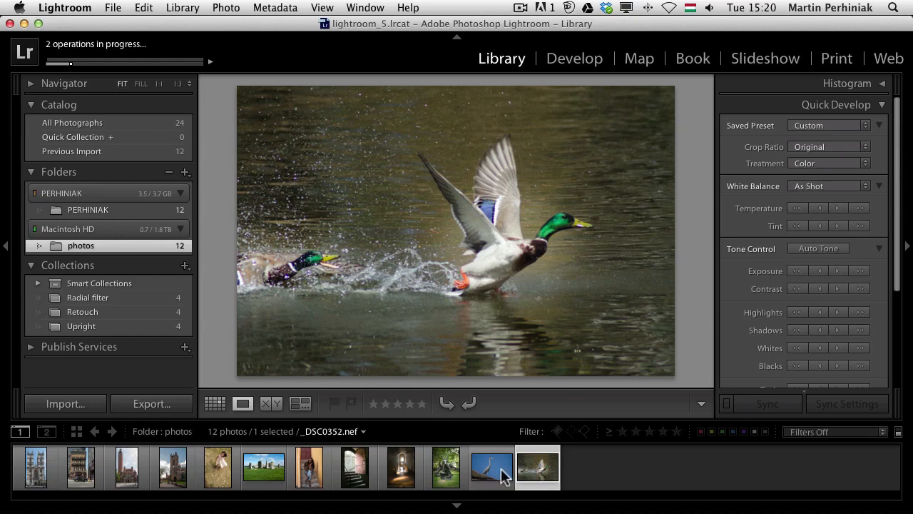
click(445, 468)
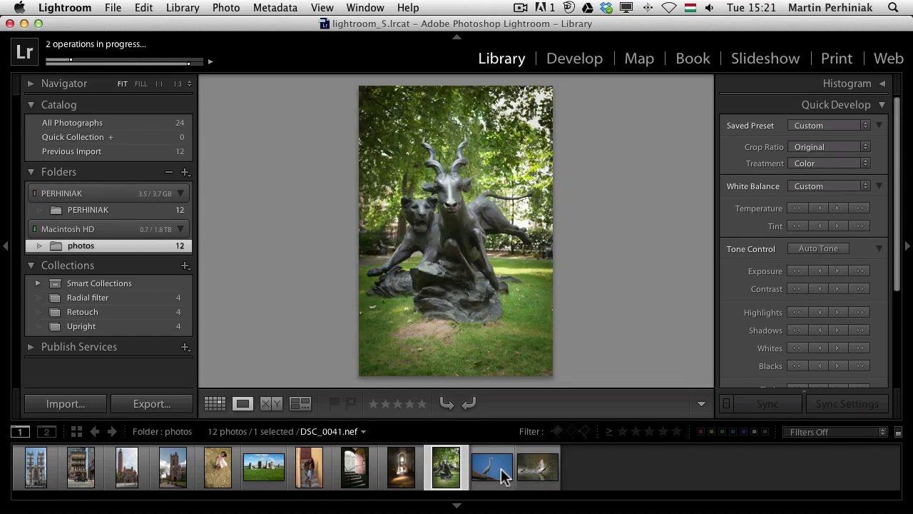
click(491, 468)
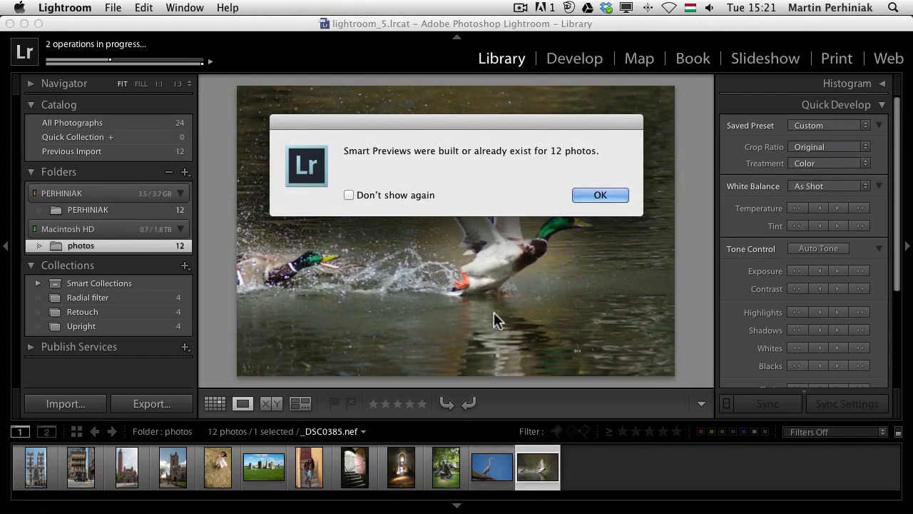
click(599, 194)
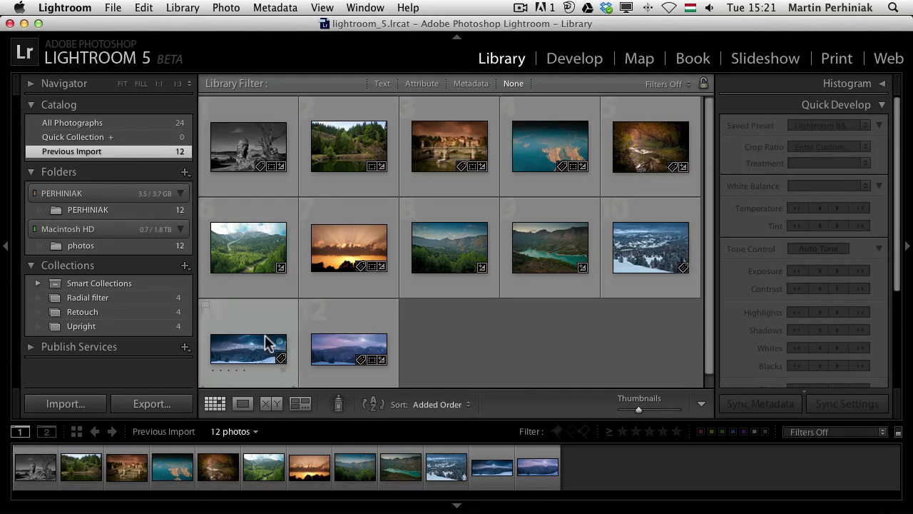
click(185, 266)
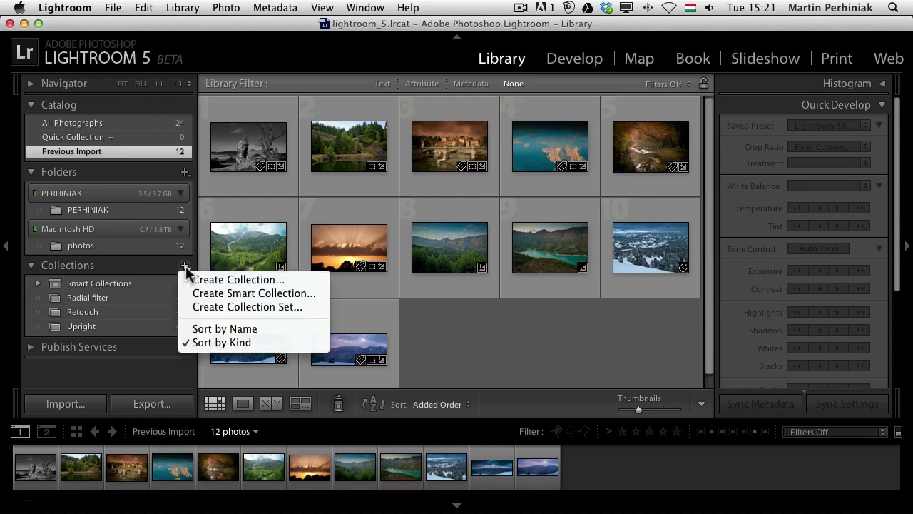
mouse_move(236, 294)
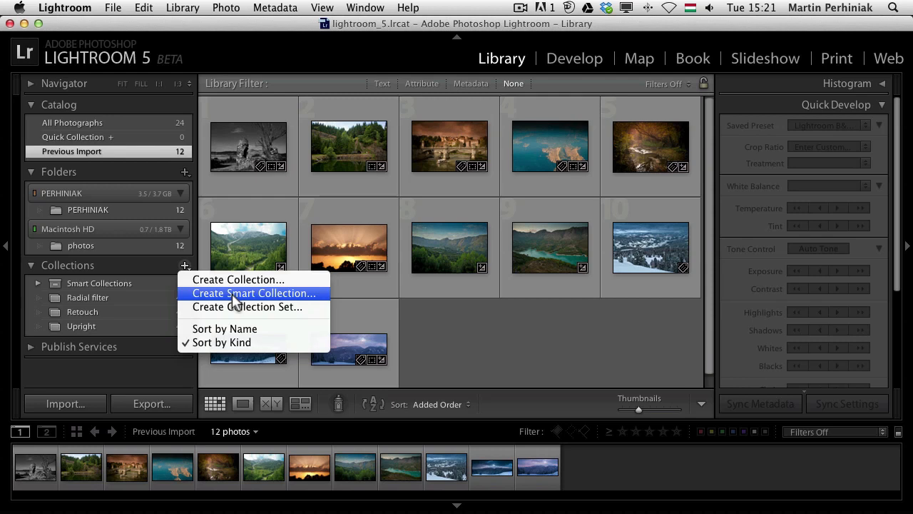
click(254, 294)
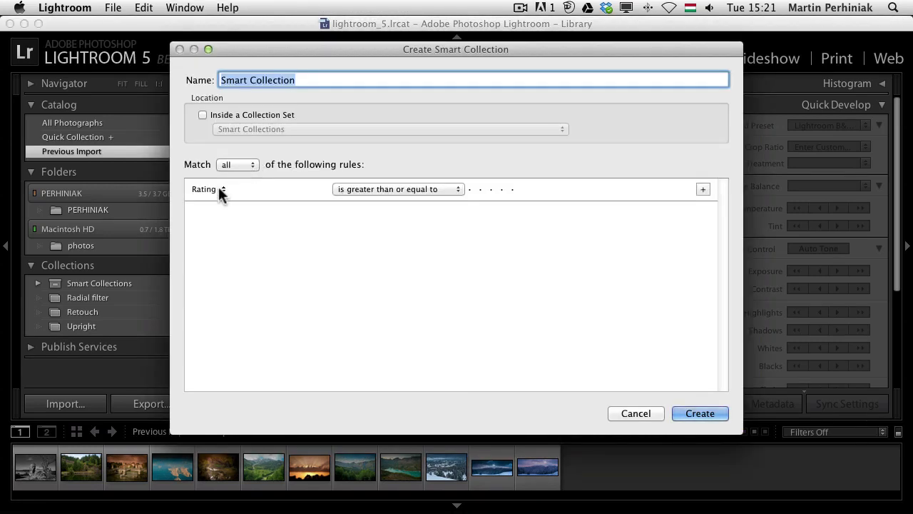
click(208, 188)
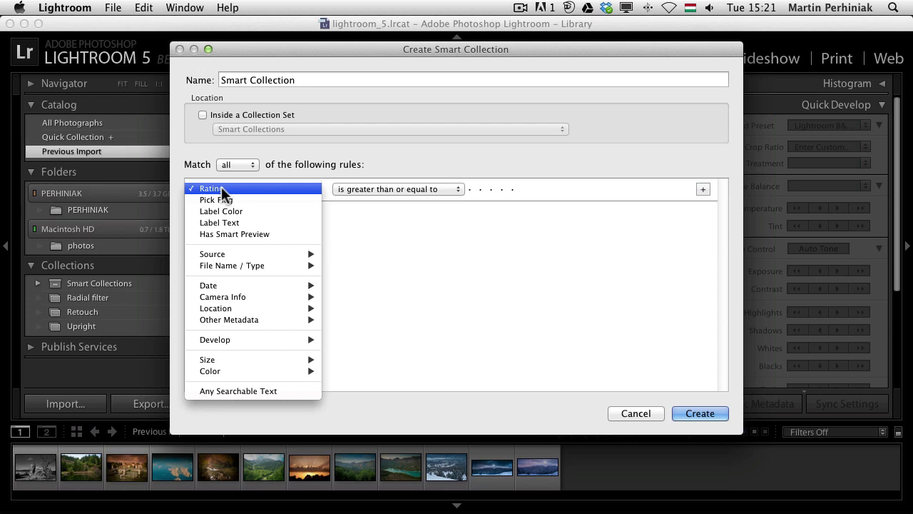
mouse_move(254, 391)
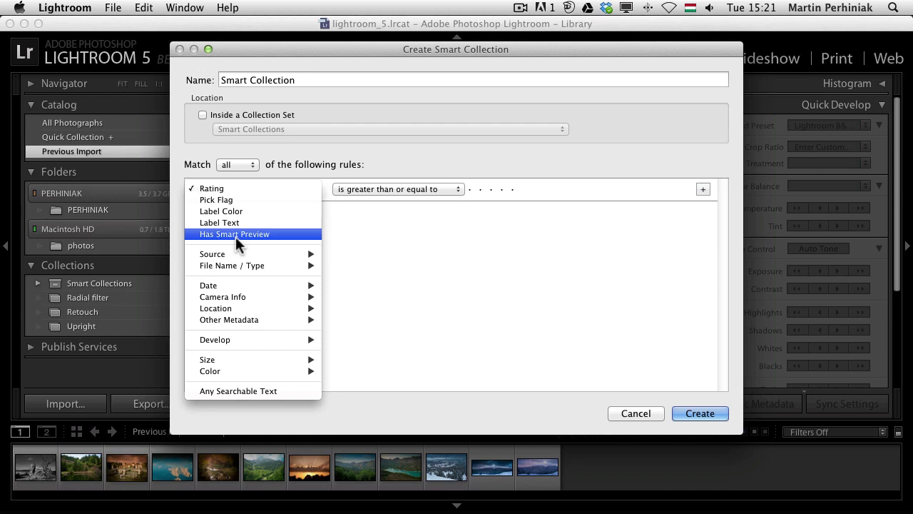
mouse_move(234, 234)
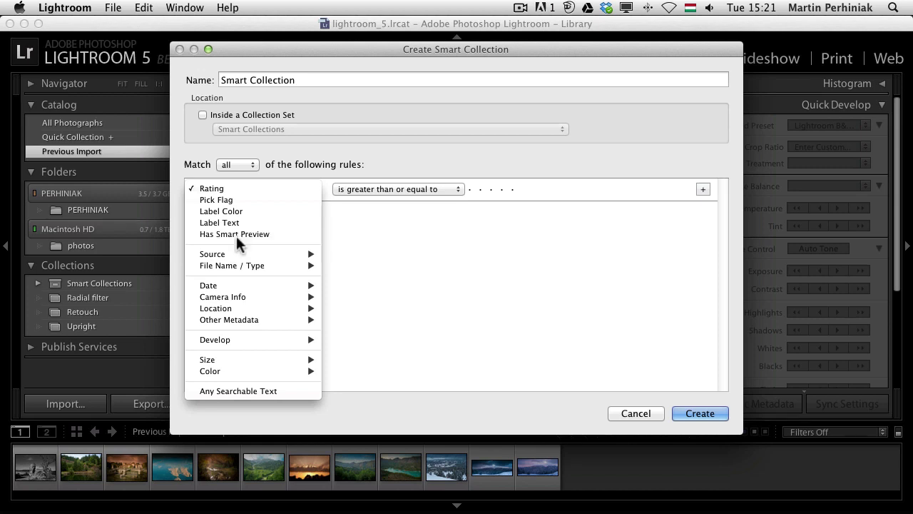
click(234, 234)
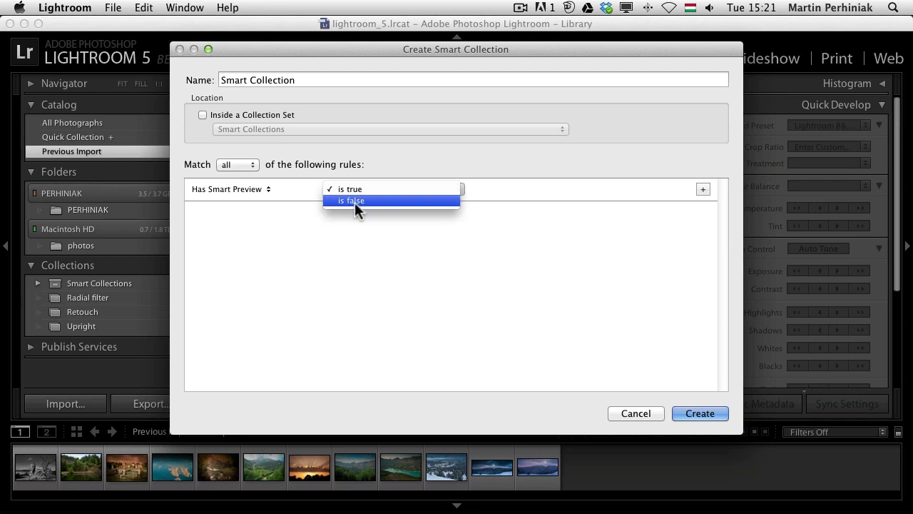
click(351, 188)
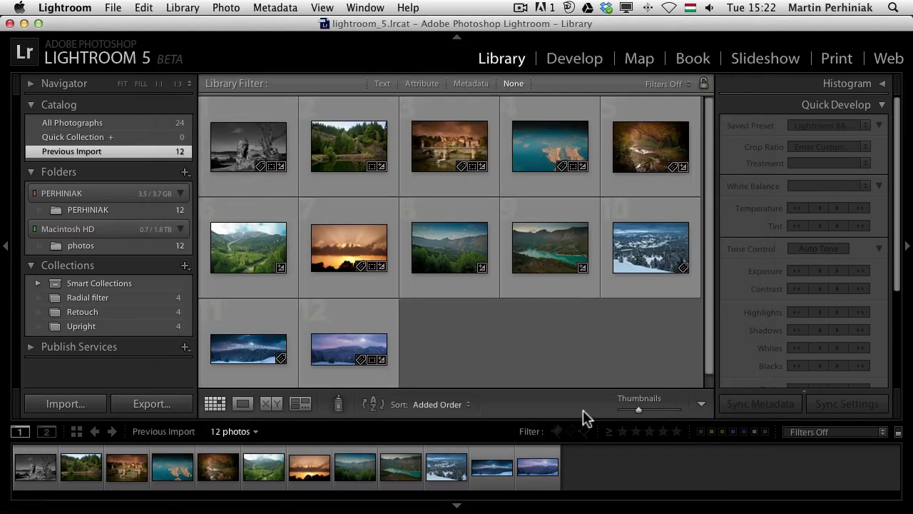
Switch the Library filter to Metadata and set the first column to Smart Preview Status, listing all 12 photos.
click(422, 83)
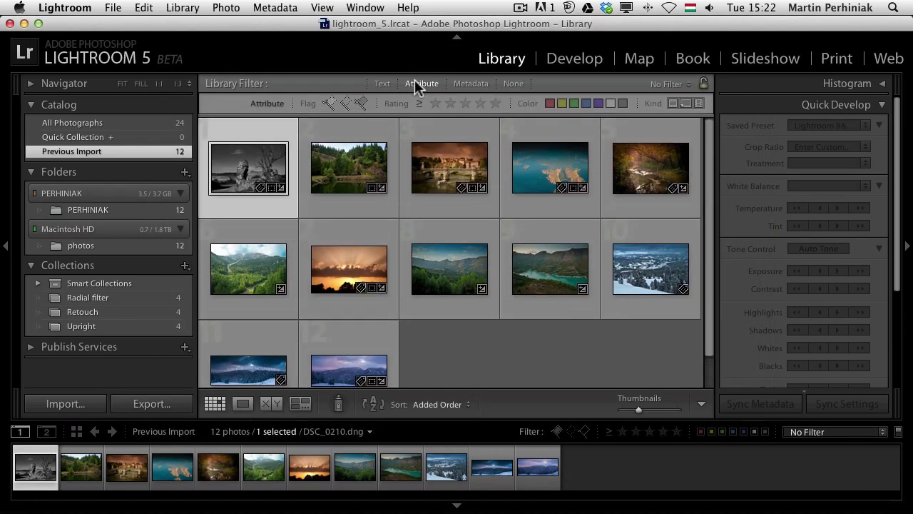
click(471, 83)
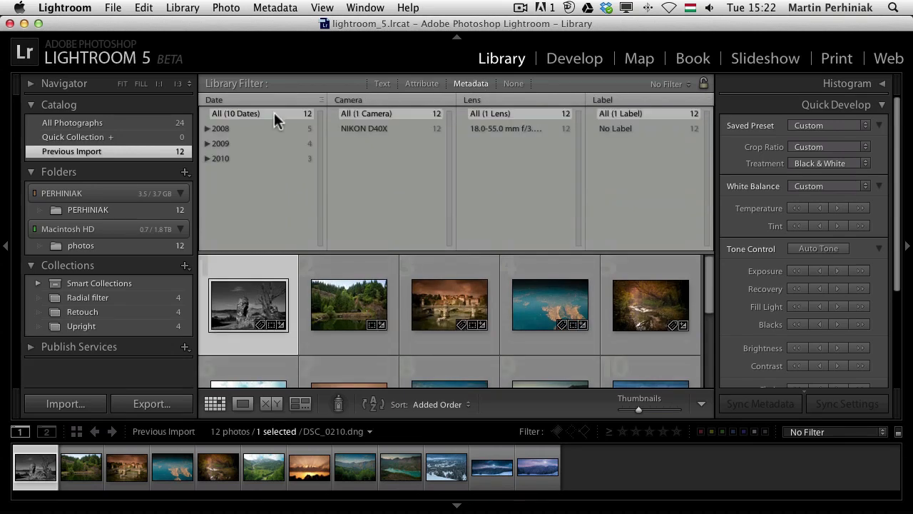
click(235, 114)
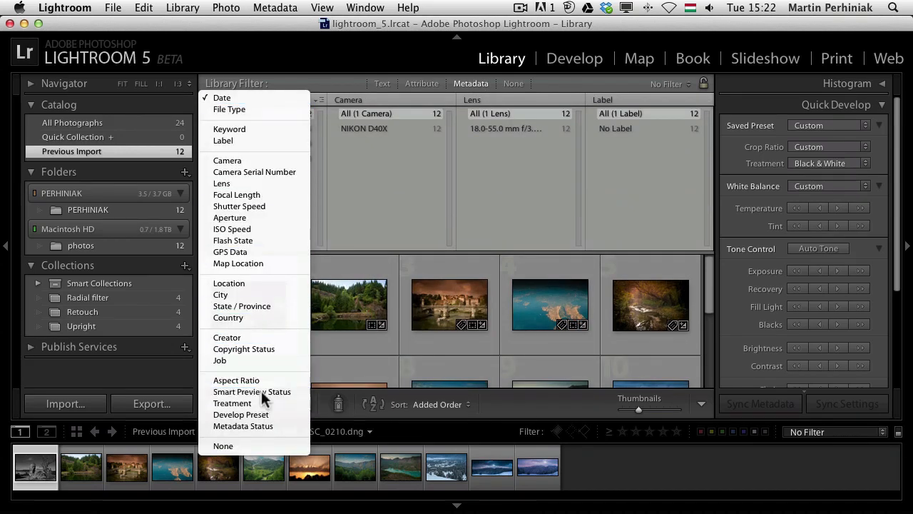
click(251, 391)
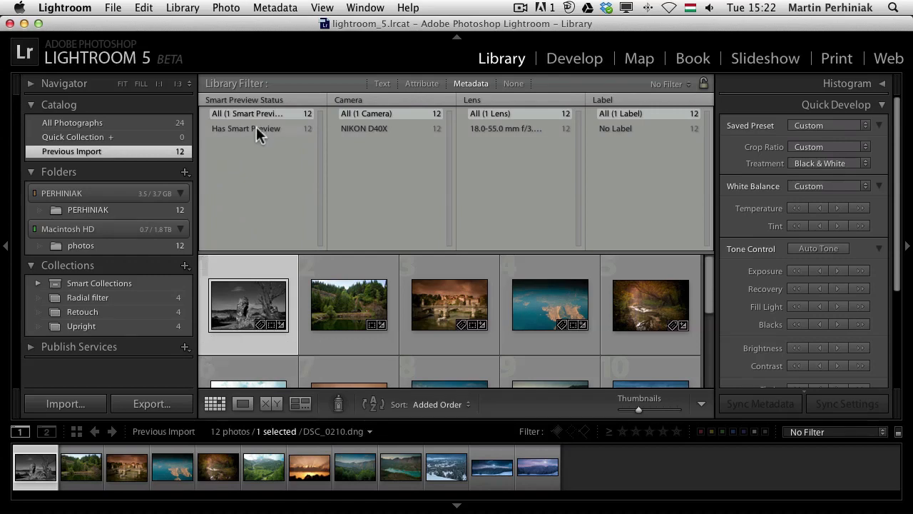